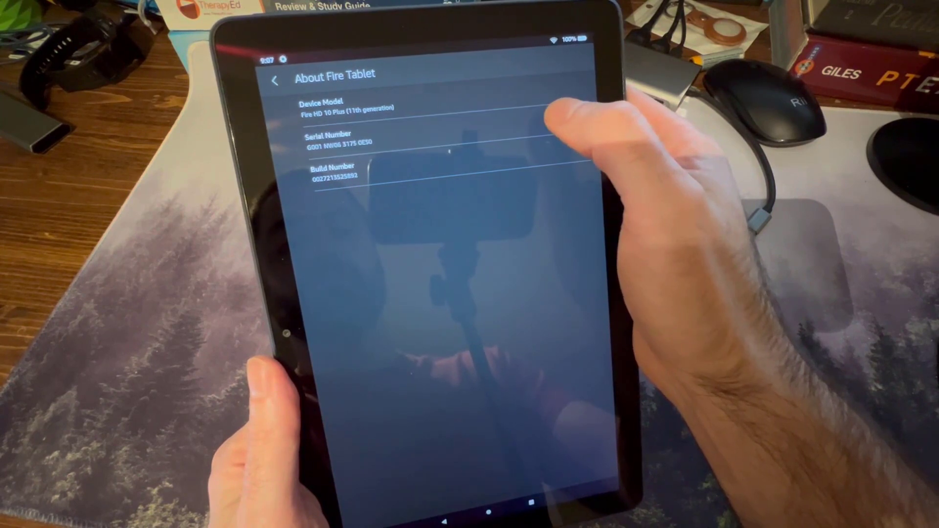
Go back from About Fire Tablet to Device Options, now listing Developer Options.
left_click(276, 80)
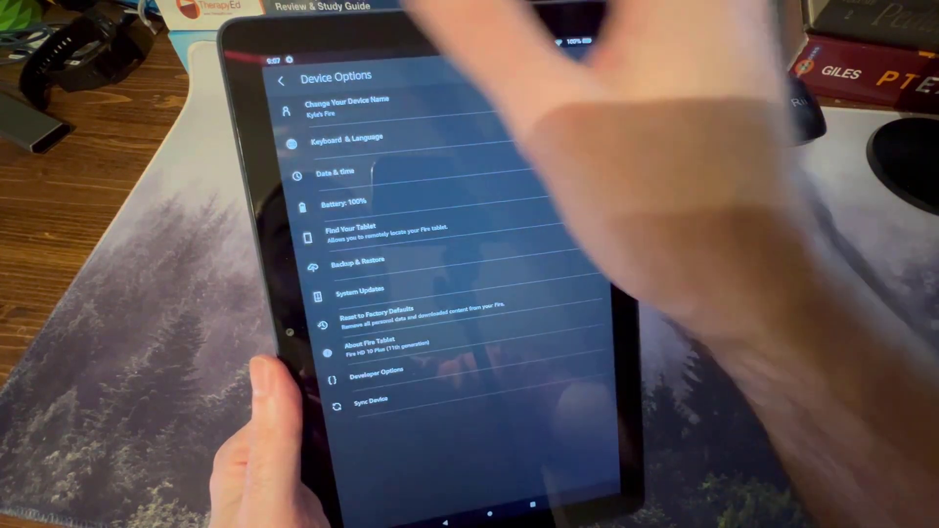